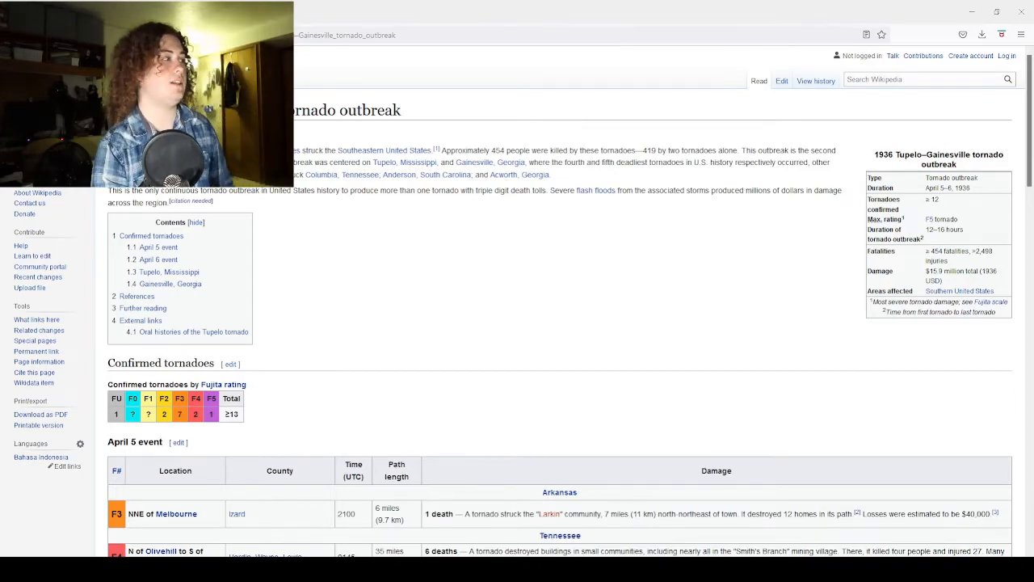
scroll(down, 3)
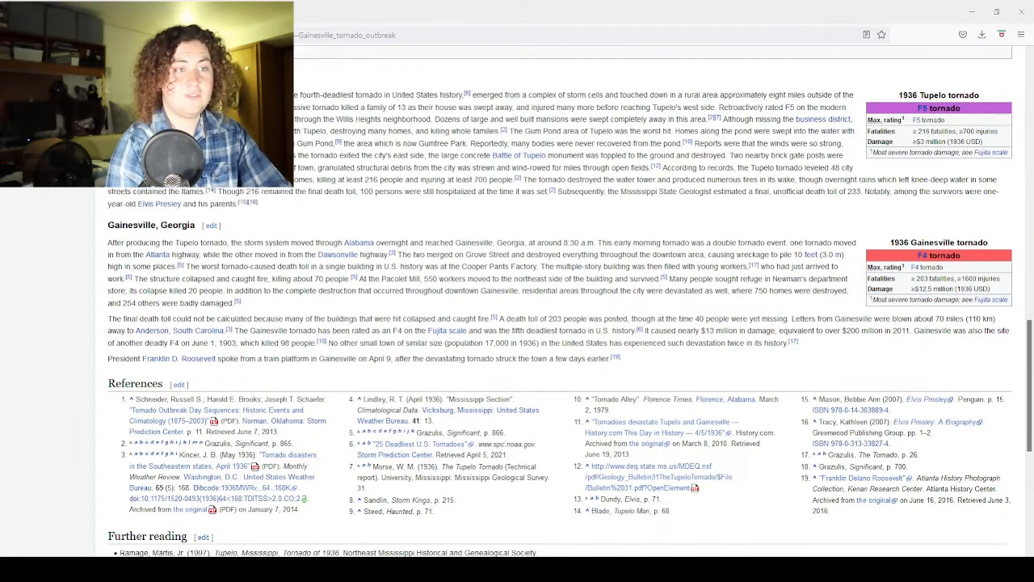
scroll(up, 3)
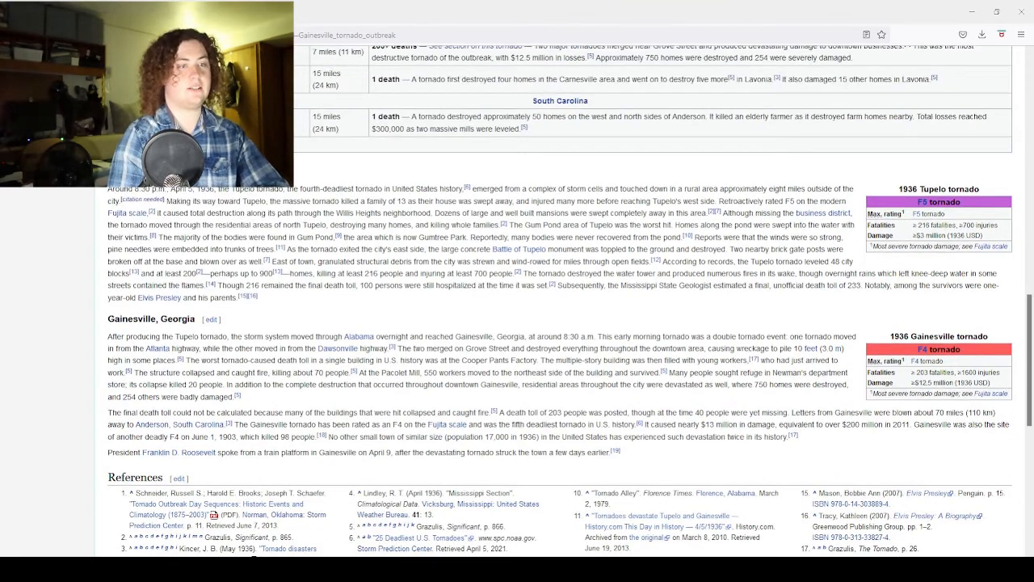